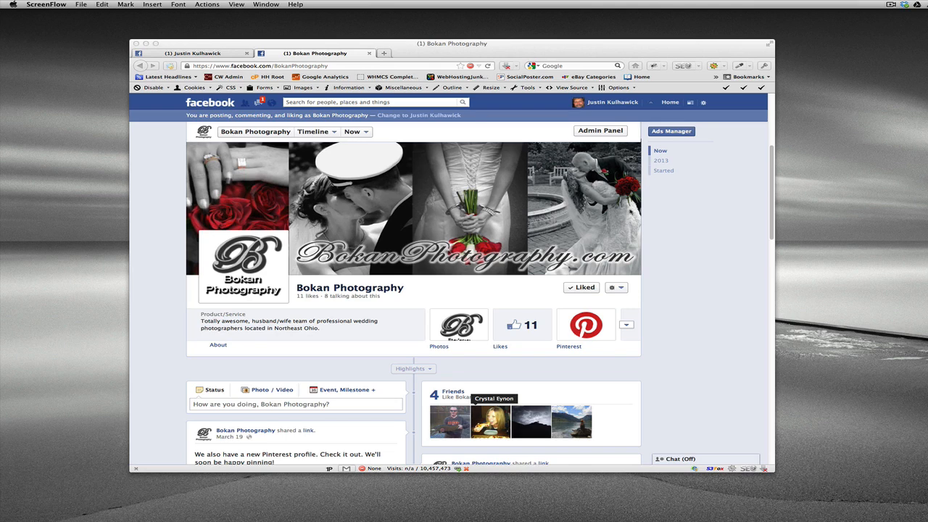
mouse_move(701, 223)
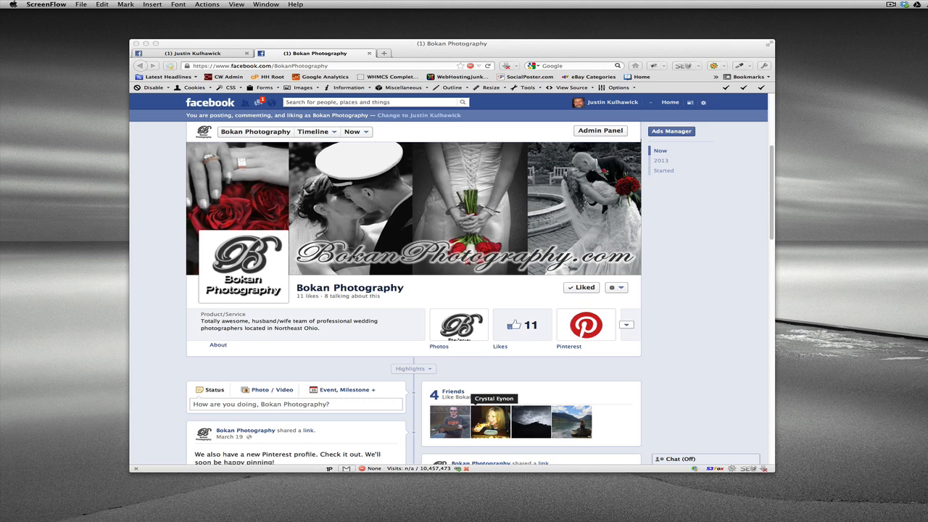
mouse_move(701, 261)
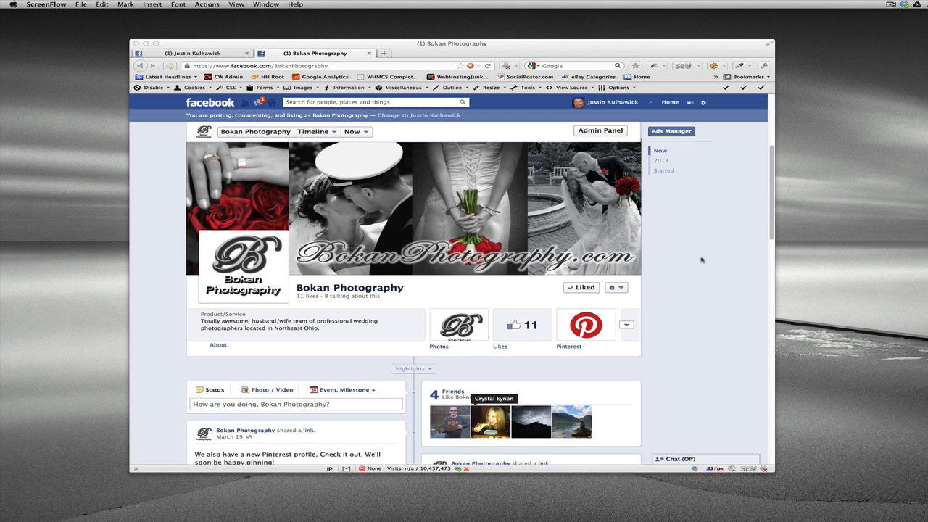
mouse_move(702, 261)
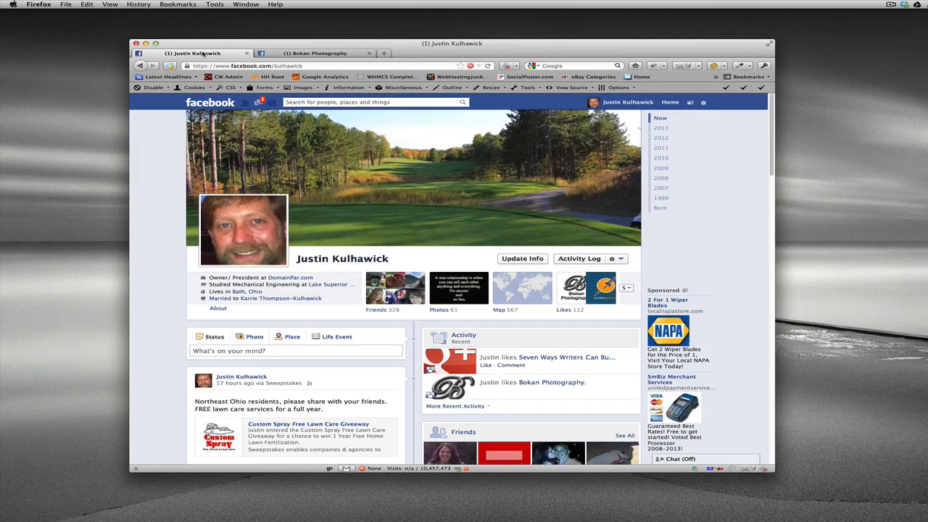
mouse_move(553, 215)
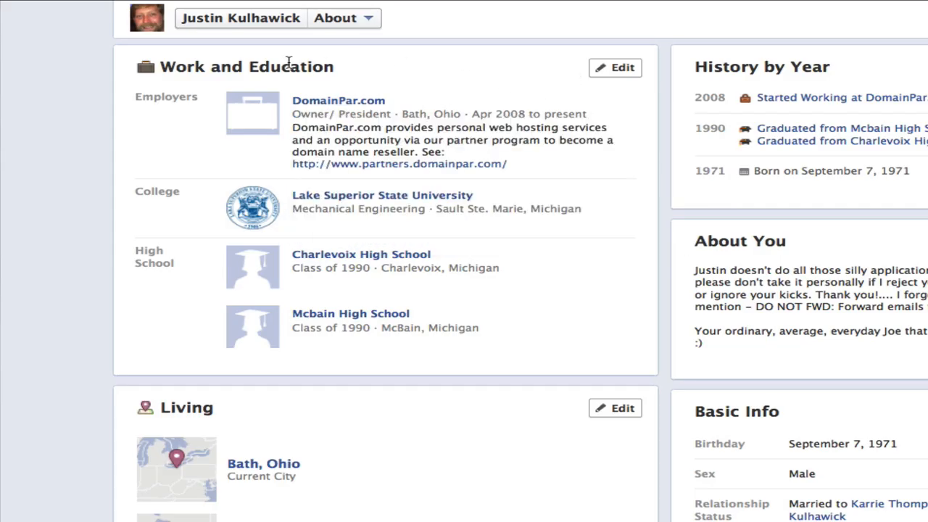
- Edit Work and Education and enter 'Bokan Photography' as a new workplace to get page suggestions
left_click(614, 68)
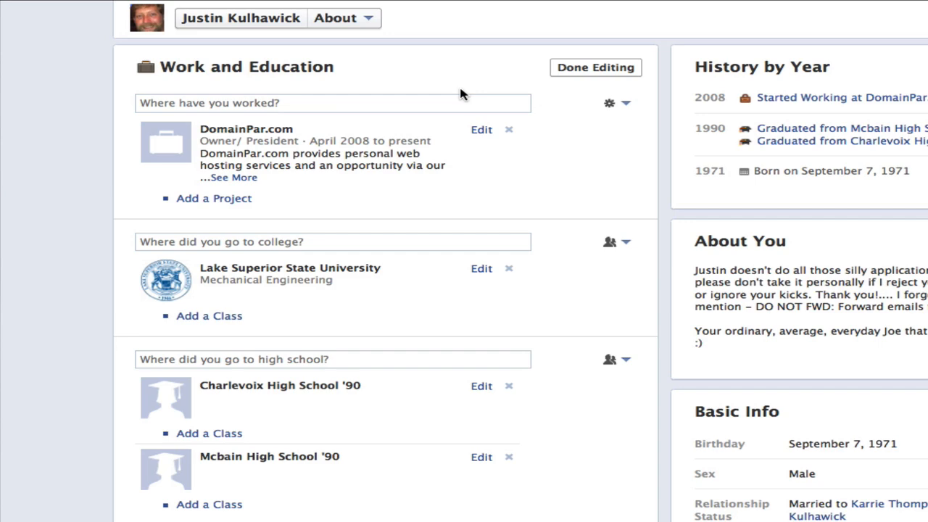
type("B")
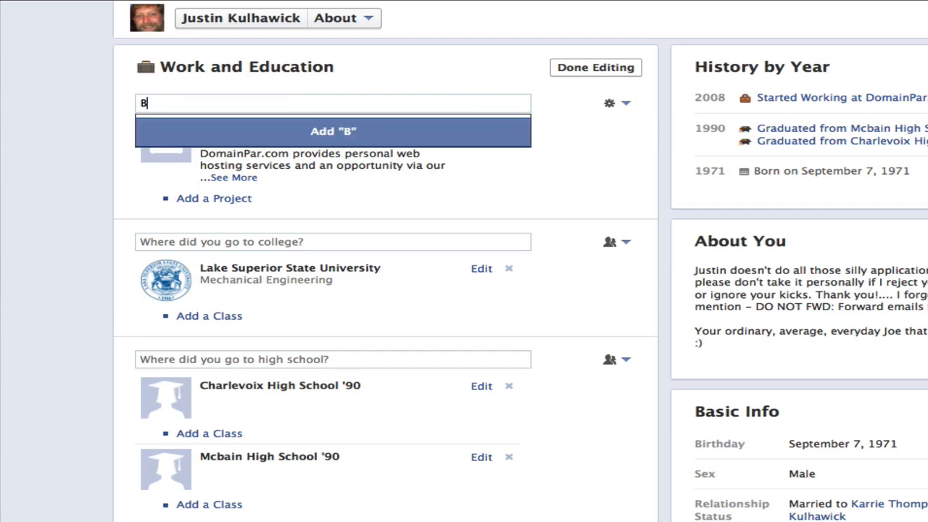
type("okan photog")
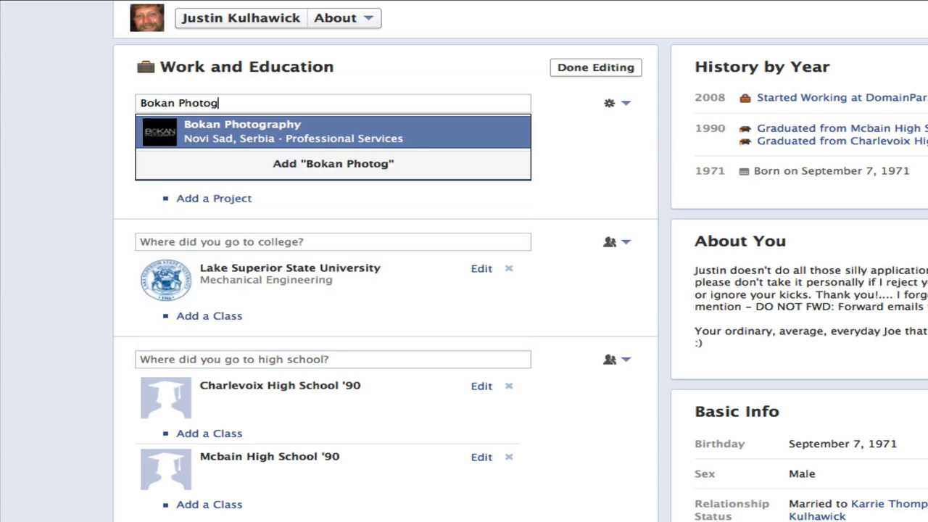
type("raphy")
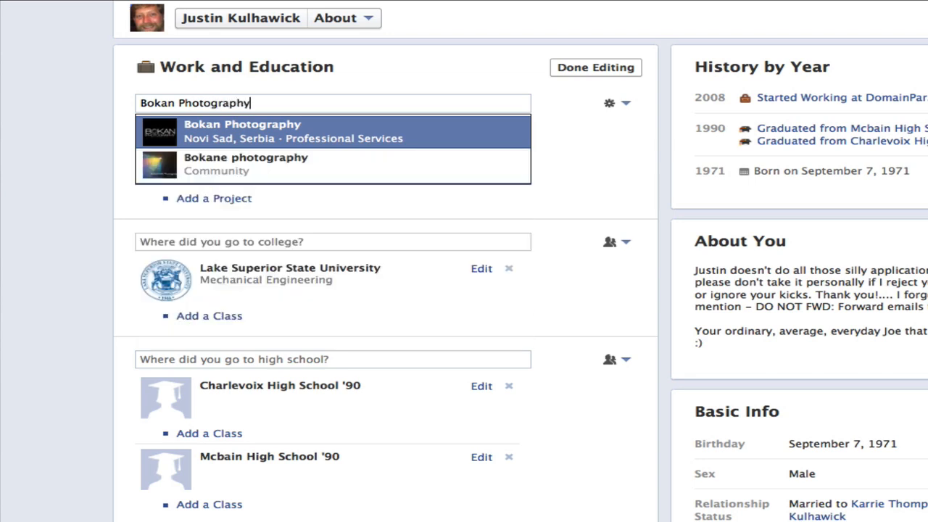
mouse_move(358, 148)
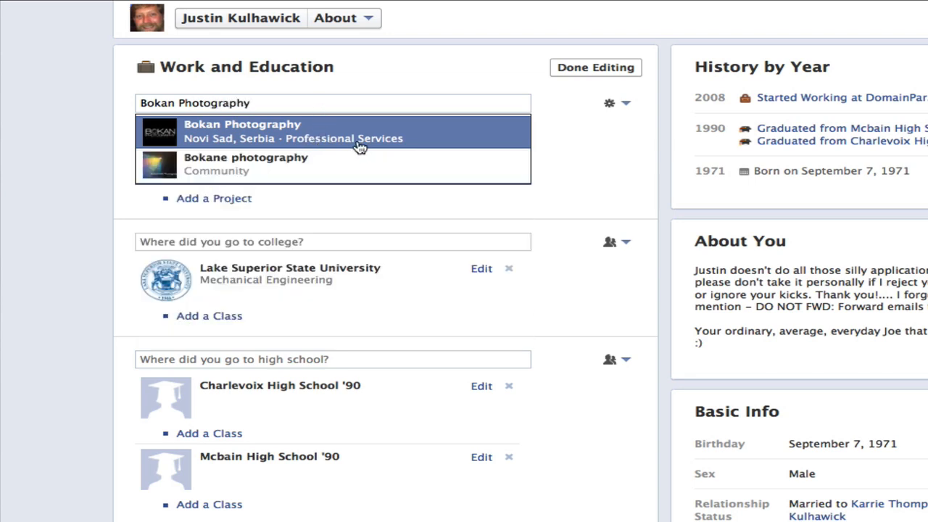
mouse_move(194, 127)
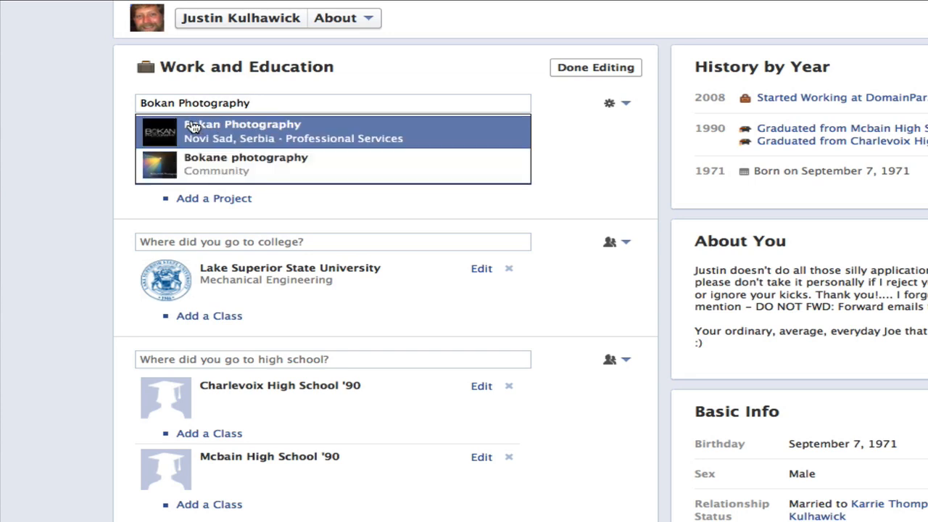
mouse_move(247, 168)
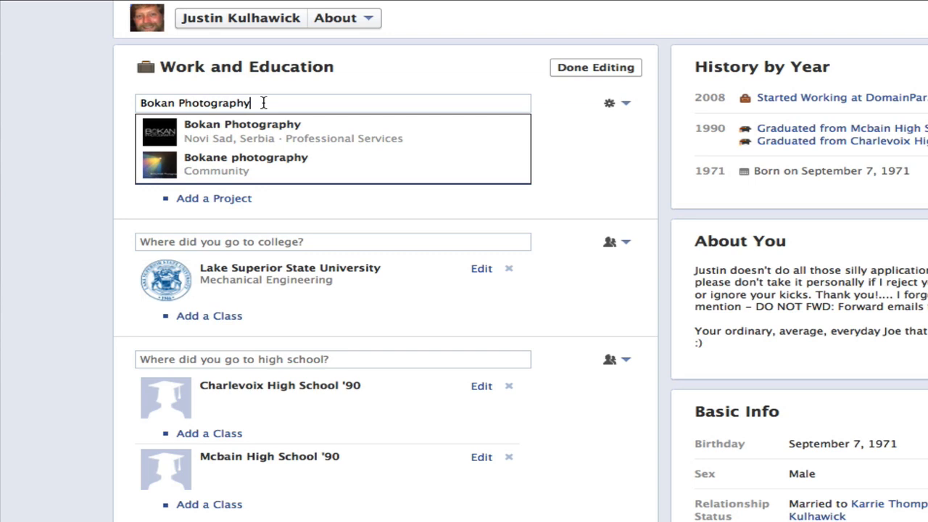
mouse_move(254, 134)
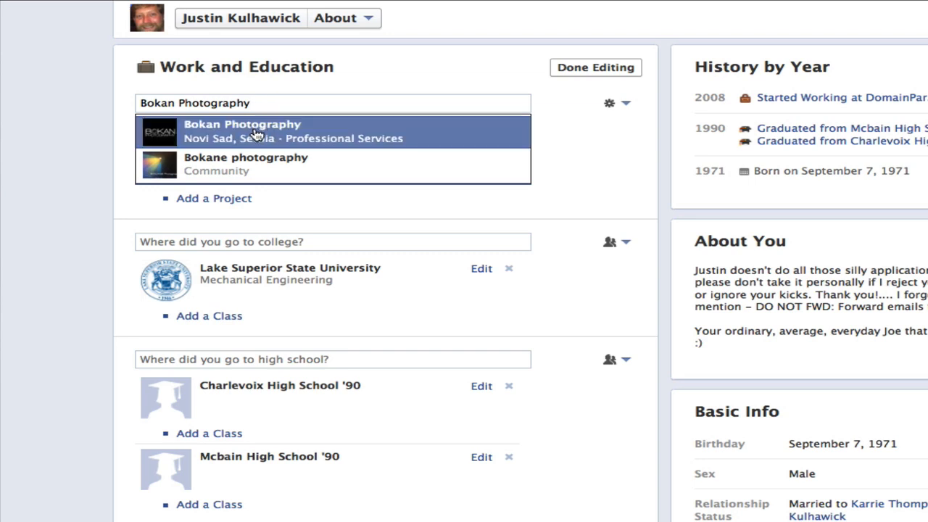
- Choose the Bokan Photography (Novi Sad, Serbia) page as employer, bringing up its job details form
left_click(242, 131)
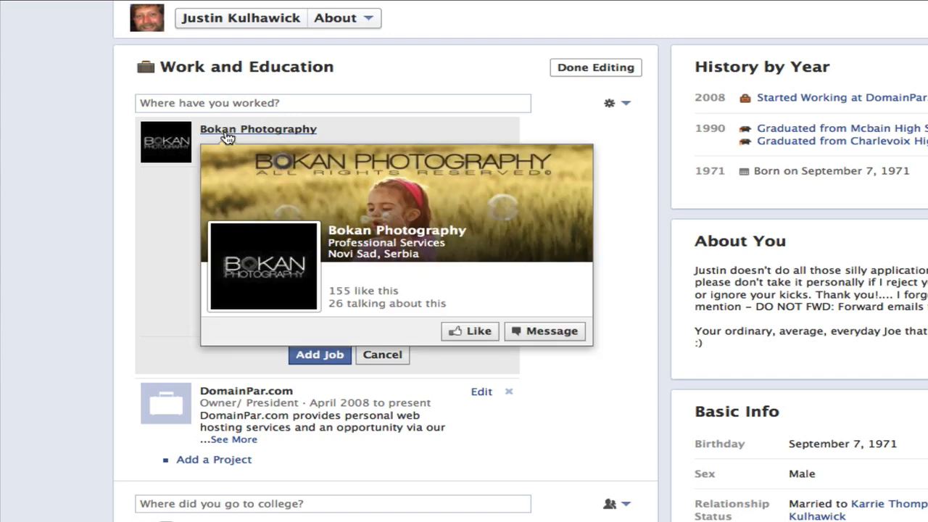
mouse_move(403, 130)
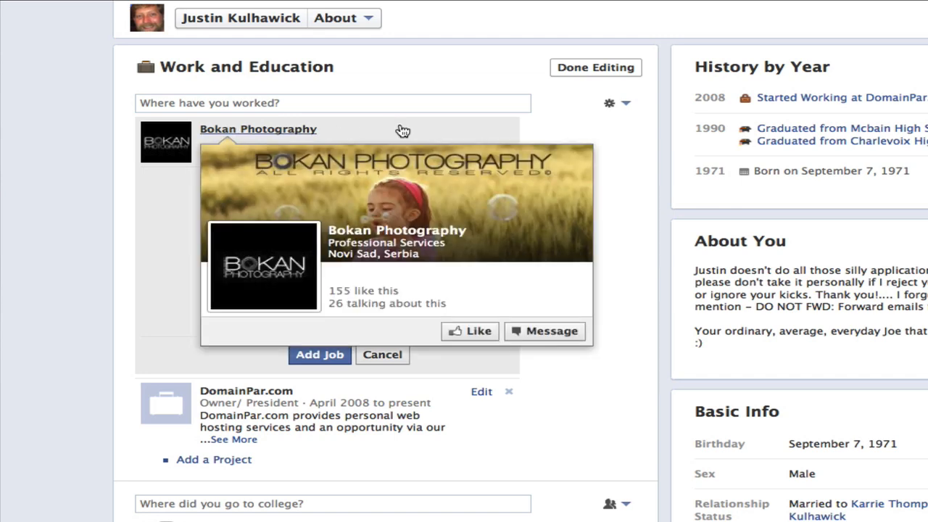
mouse_move(406, 79)
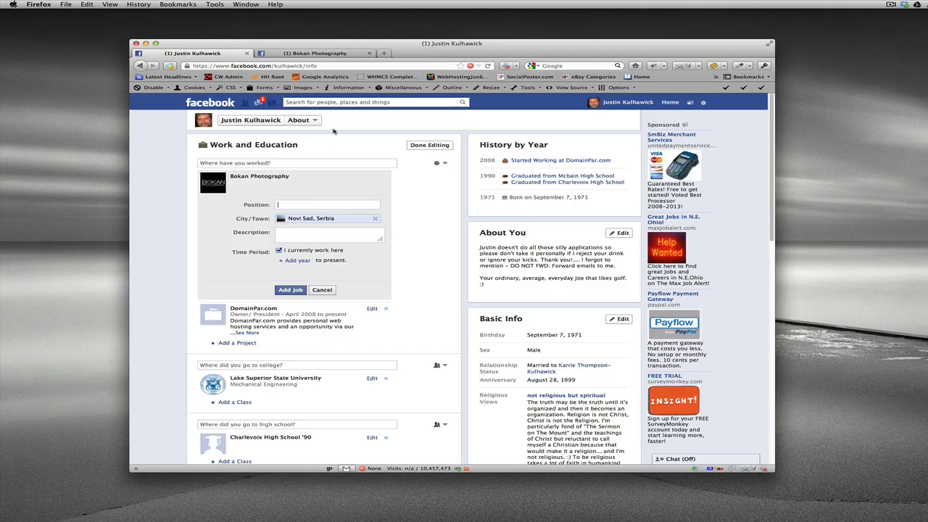
- Return to the Bokan Photography fan page and reach its Basic Information settings showing the page ID
left_click(326, 53)
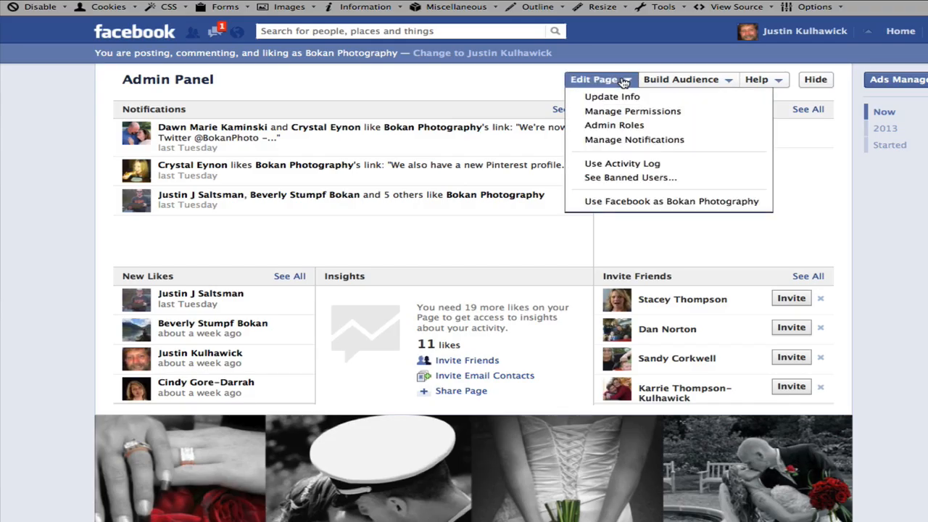
left_click(613, 96)
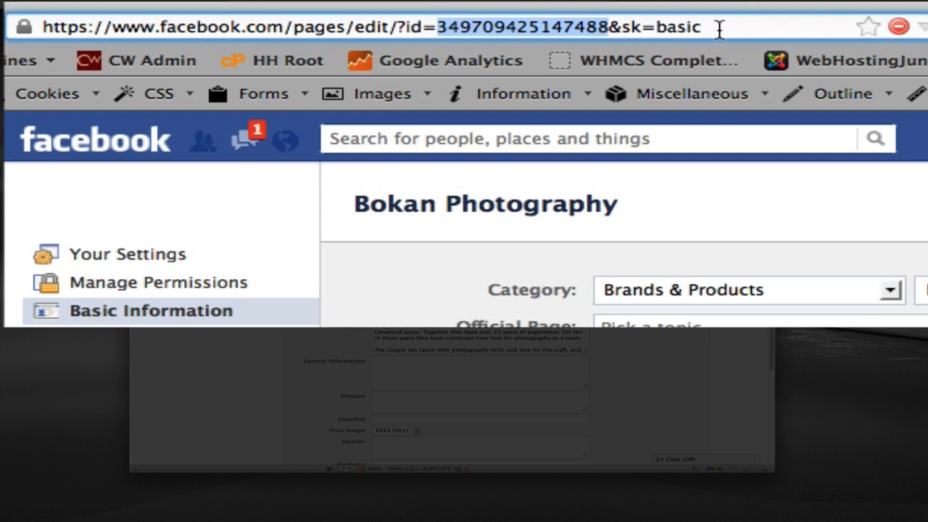
mouse_move(448, 194)
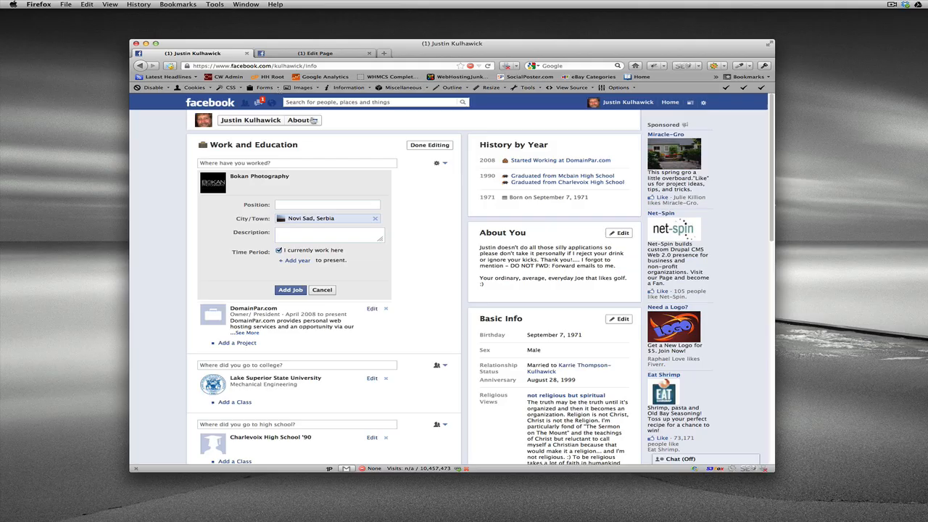
- Use Web Developer Forms > Display Form Details to overlay hidden field names, including the employer ID
left_click(267, 87)
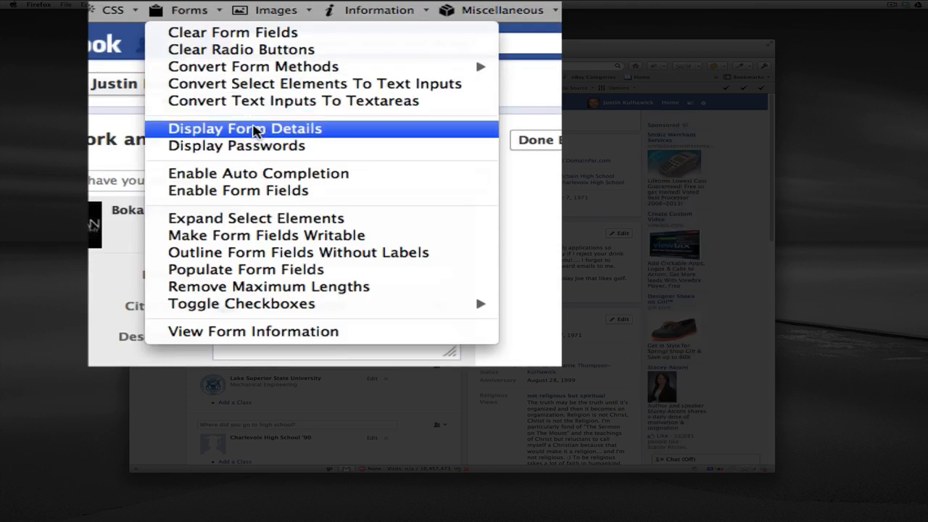
left_click(243, 127)
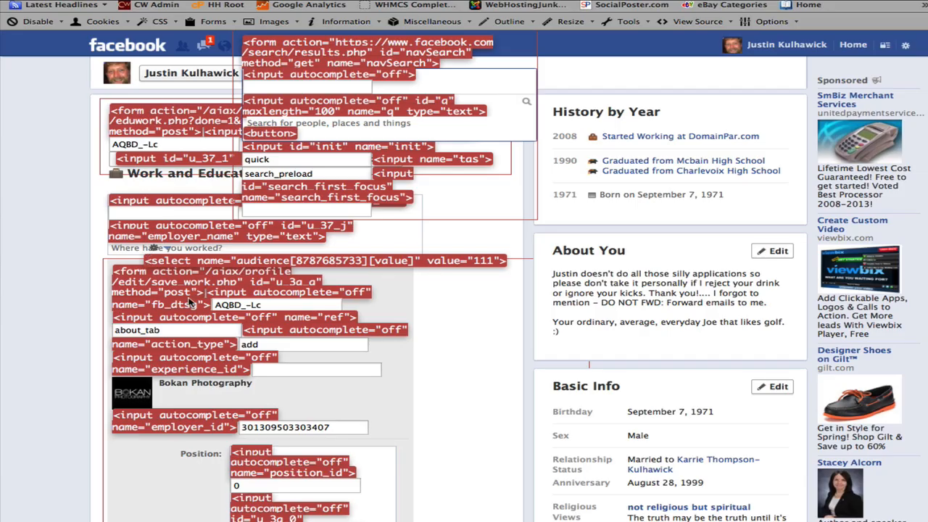
mouse_move(180, 395)
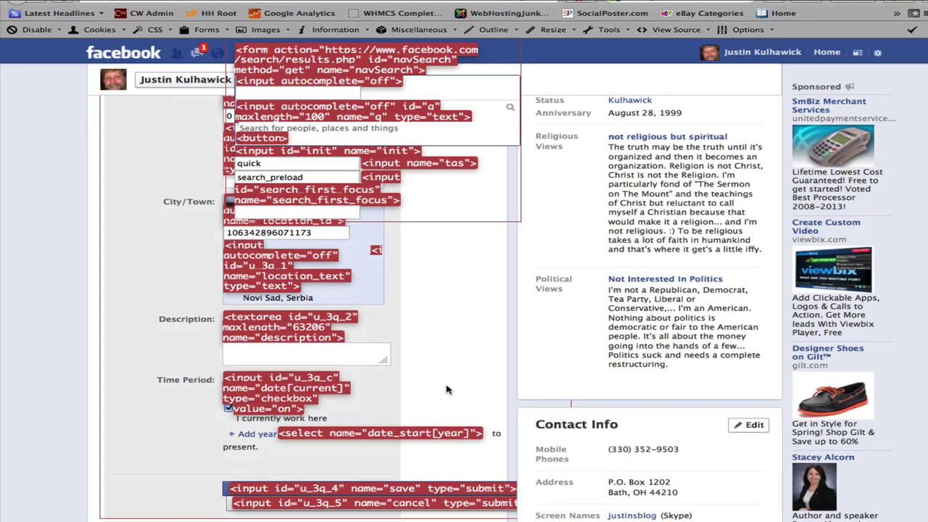
scroll("down", 3)
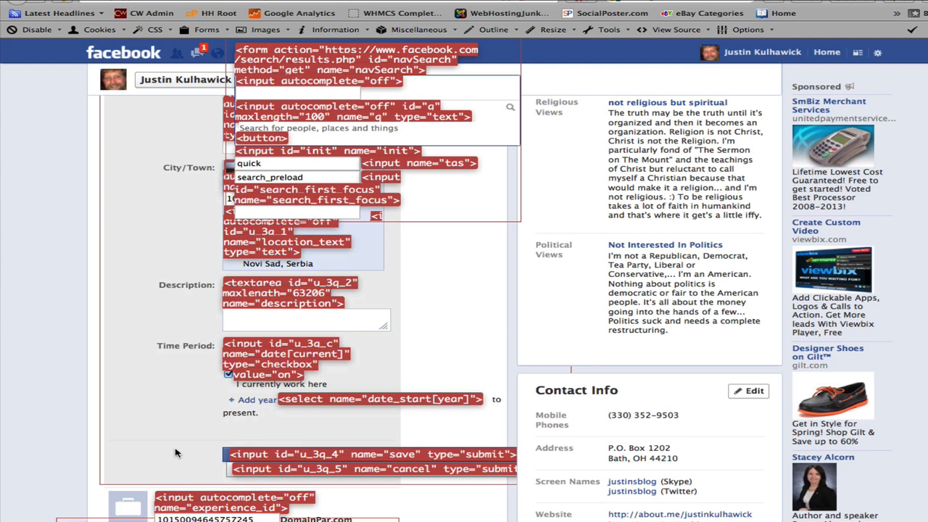
mouse_move(266, 455)
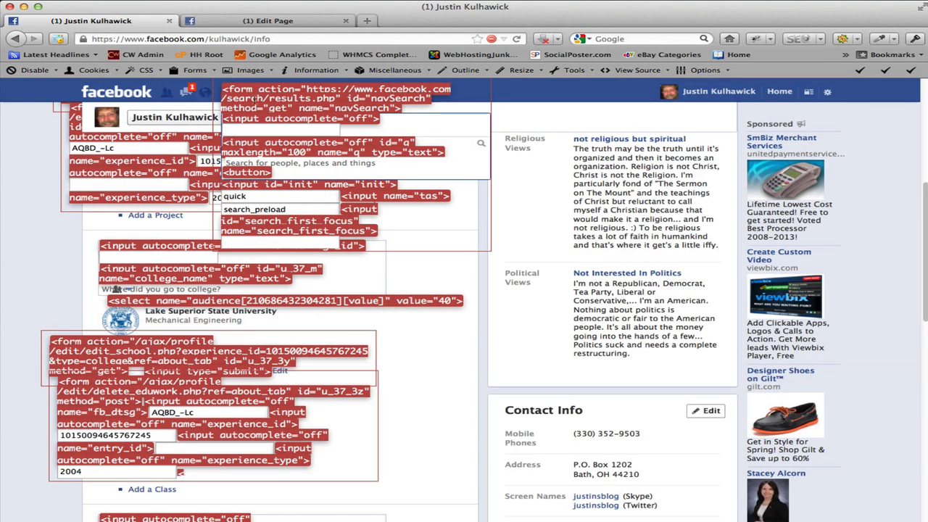
- Turn off Display Form Details so the field overlays disappear
left_click(290, 108)
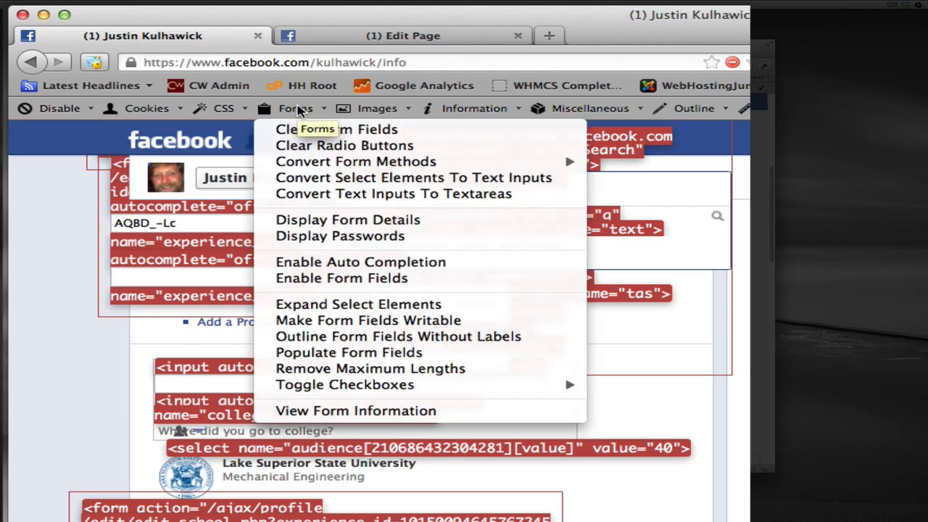
mouse_move(340, 235)
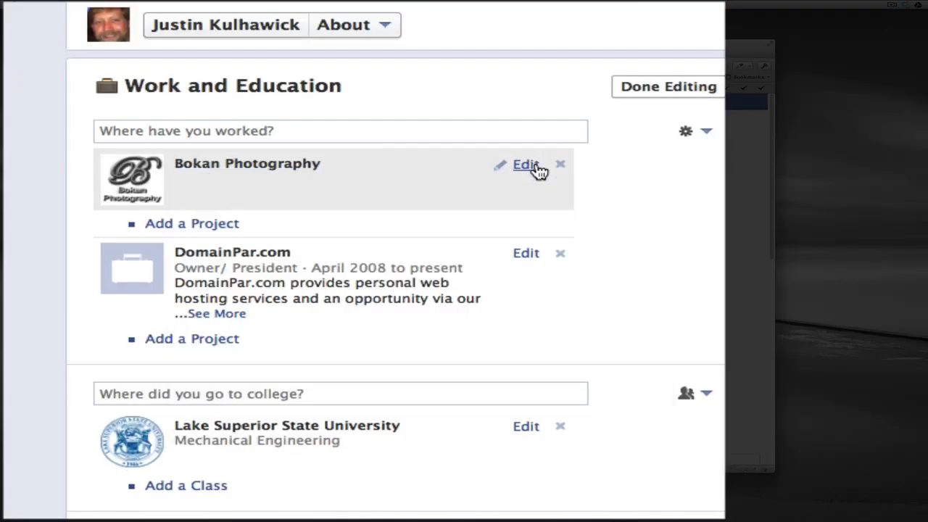
- Edit the Bokan Photography job, replacing Novi Sad, Serbia with Bath as the city
left_click(525, 165)
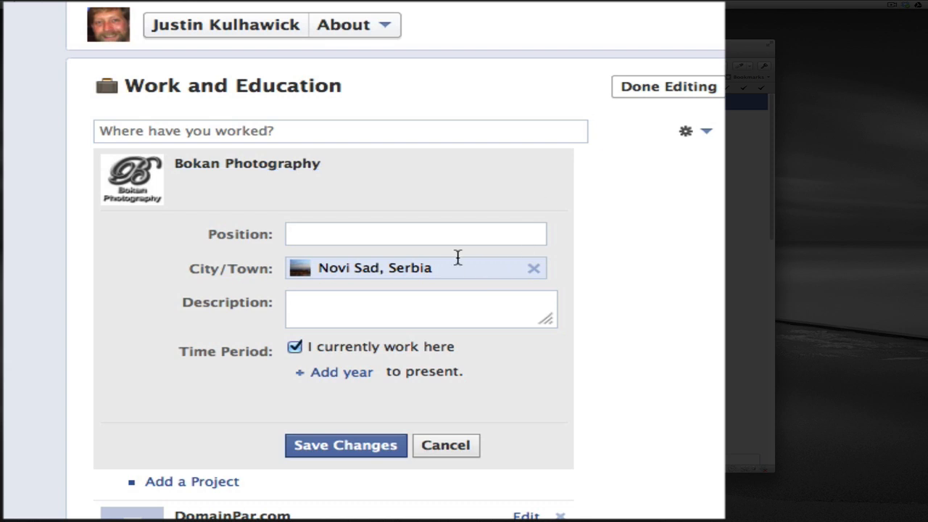
left_click(534, 266)
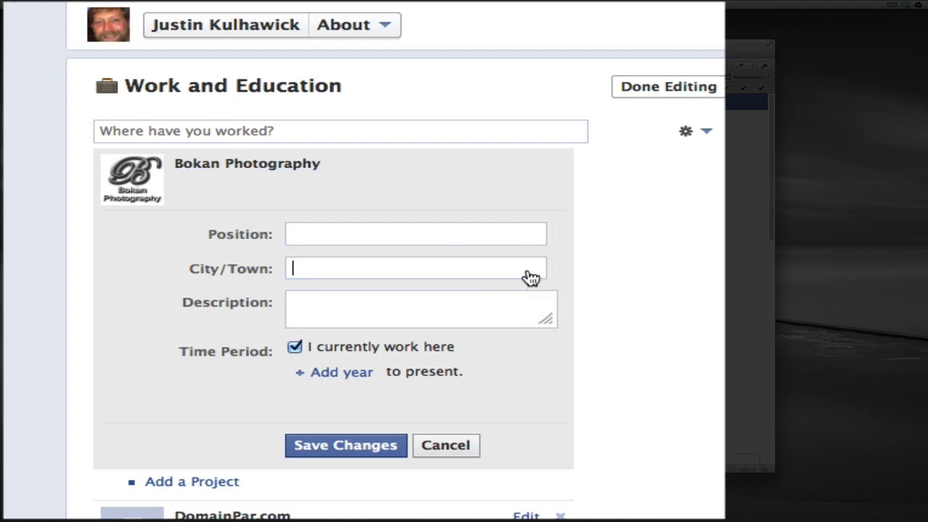
type("Bath")
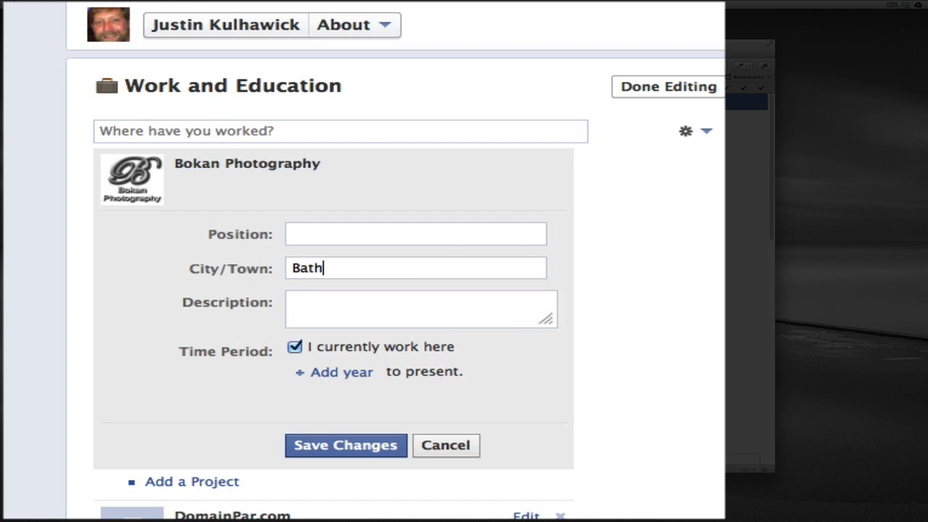
type(", Ohio")
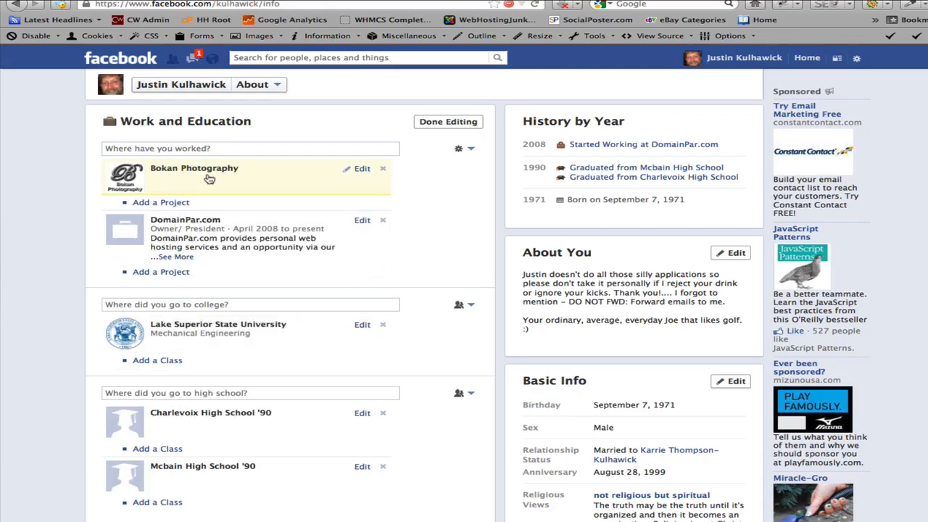
- Follow the Bokan Photography link to its fan page and scroll to the timeline to verify it
left_click(195, 168)
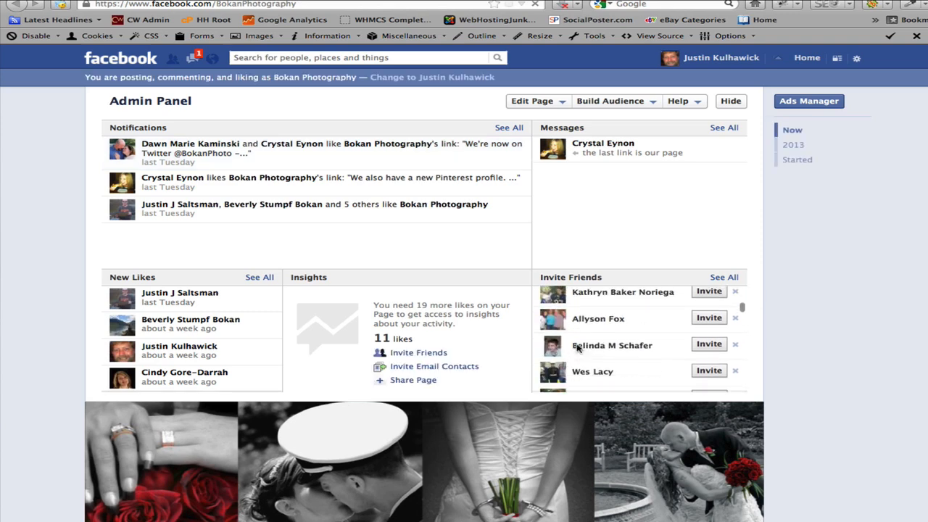
scroll("down", 3)
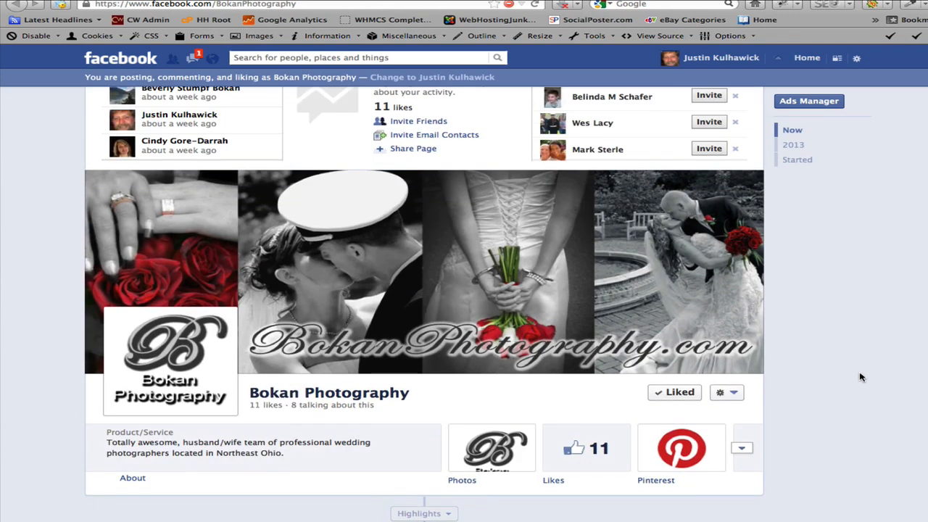
scroll("down", 3)
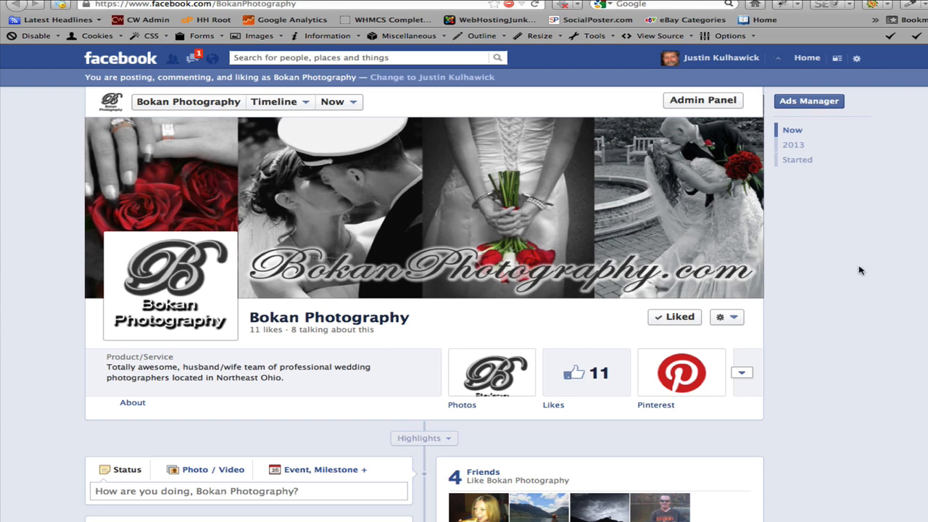
mouse_move(877, 293)
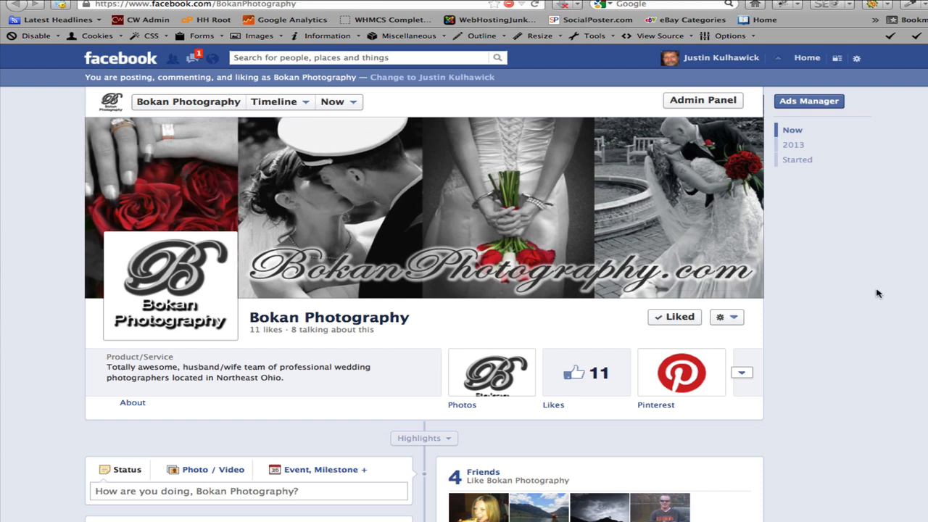